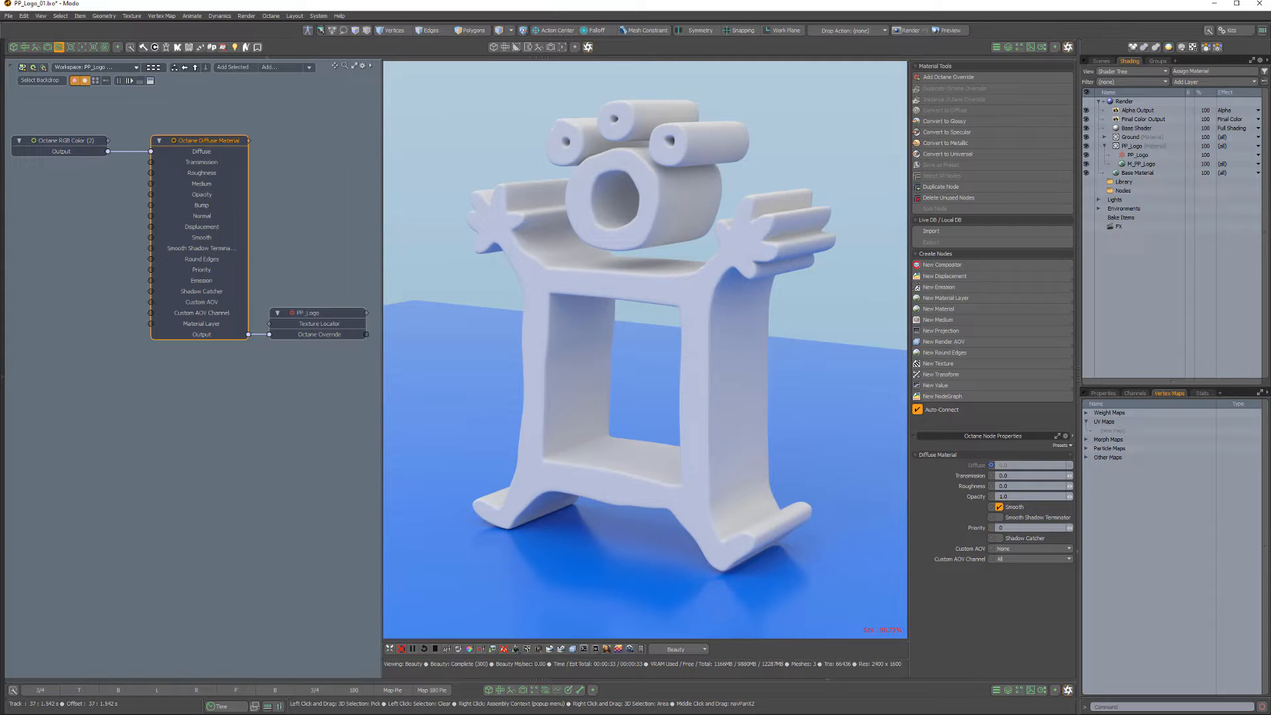
Convert the logo's Octane Diffuse material to Glossy and delete the old diffuse material.
click(946, 121)
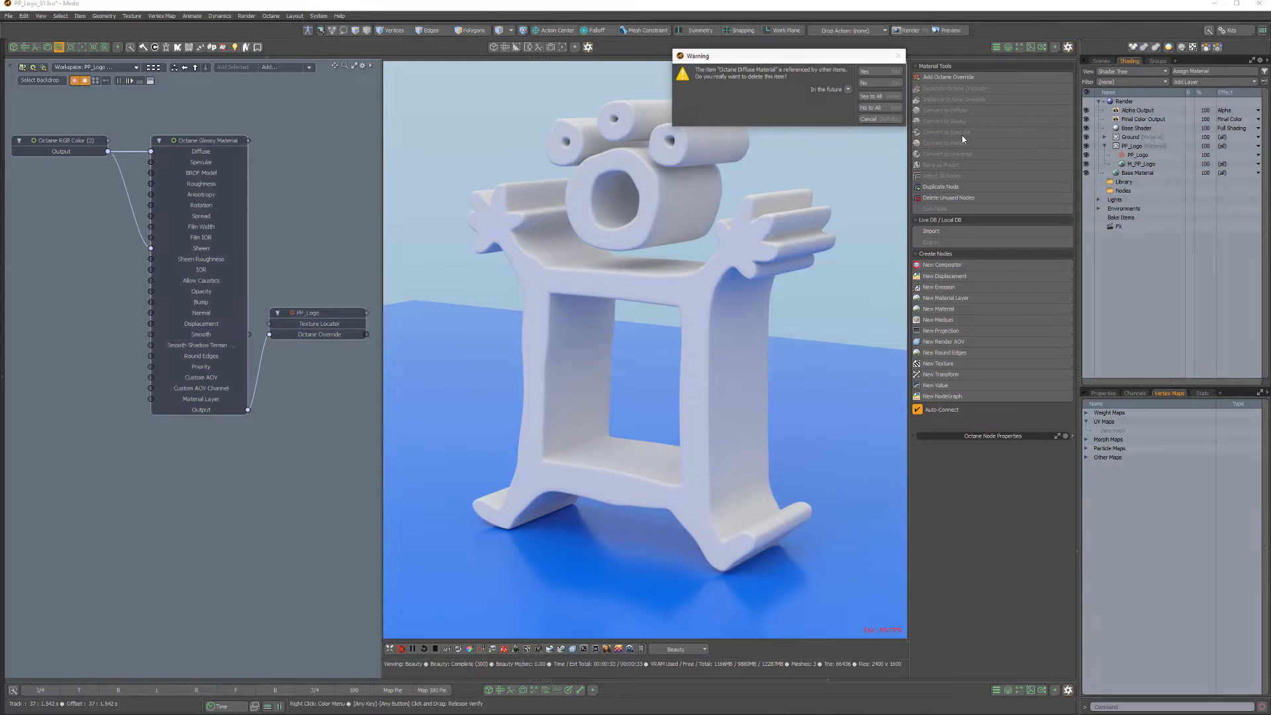
click(863, 71)
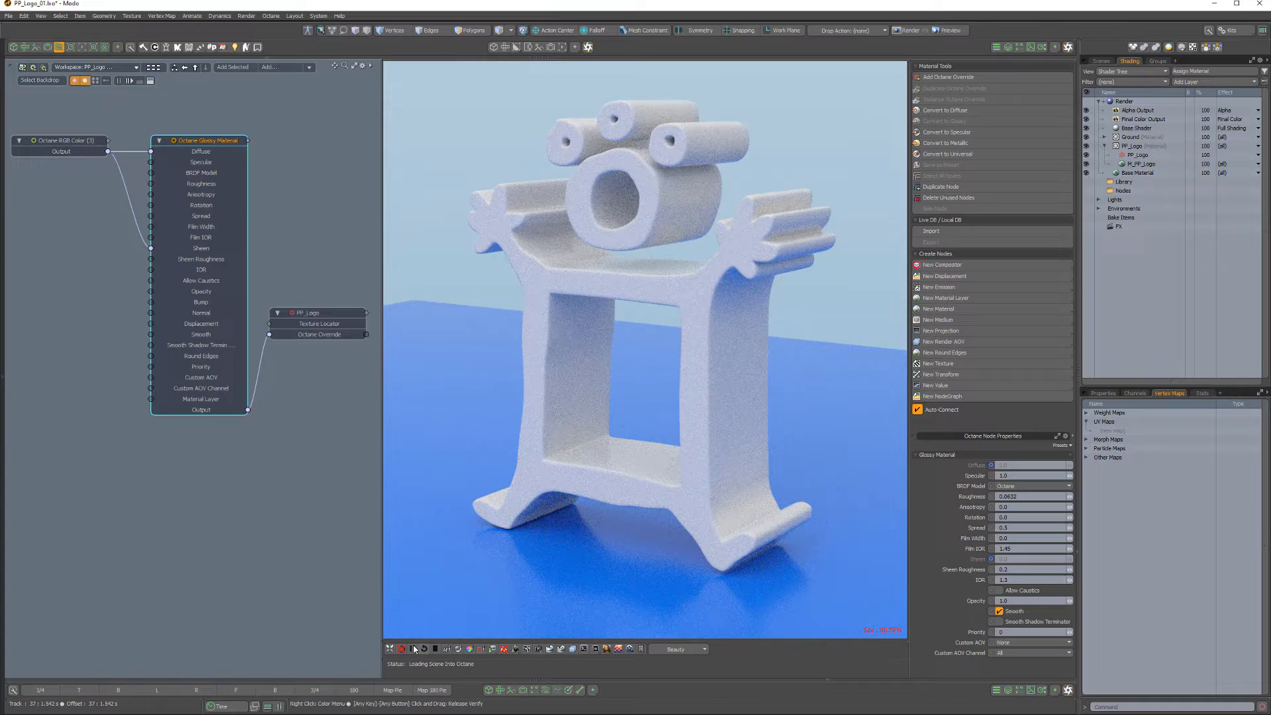
Convert the material via Specular and Metallic to Octane Universal, then delete unconnected nodes.
click(948, 197)
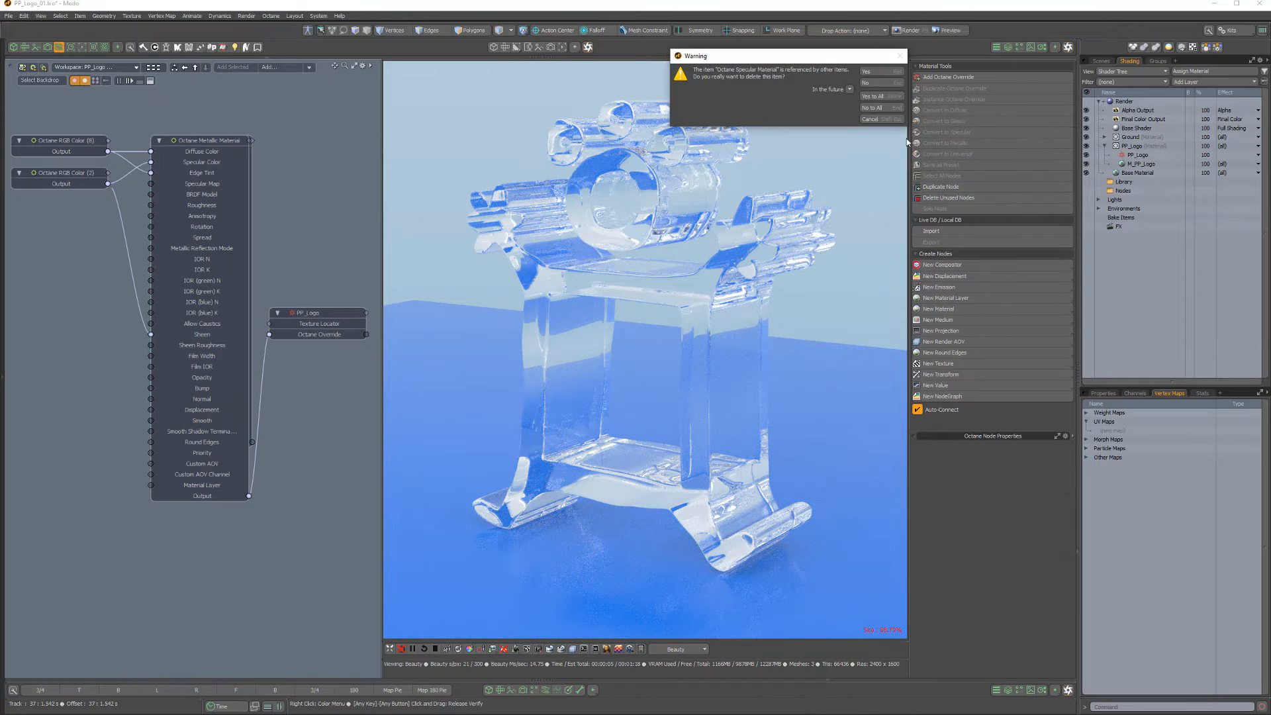
click(865, 71)
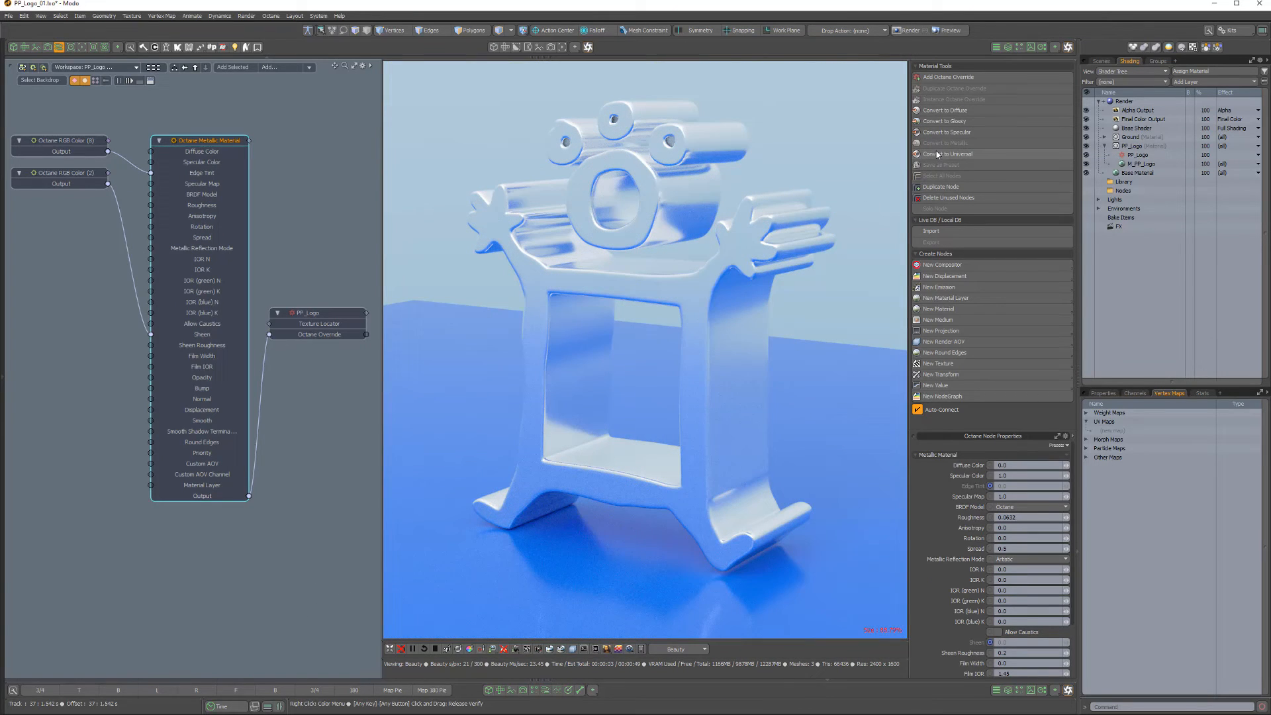
click(947, 153)
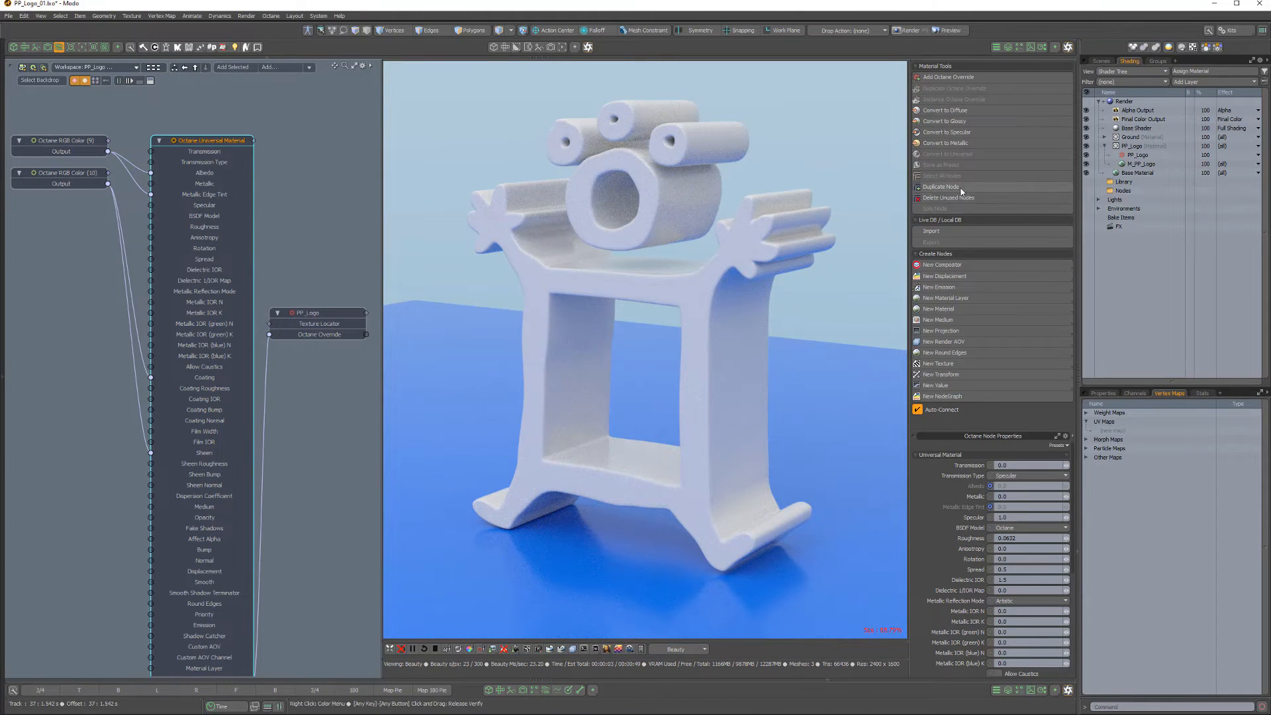
click(947, 197)
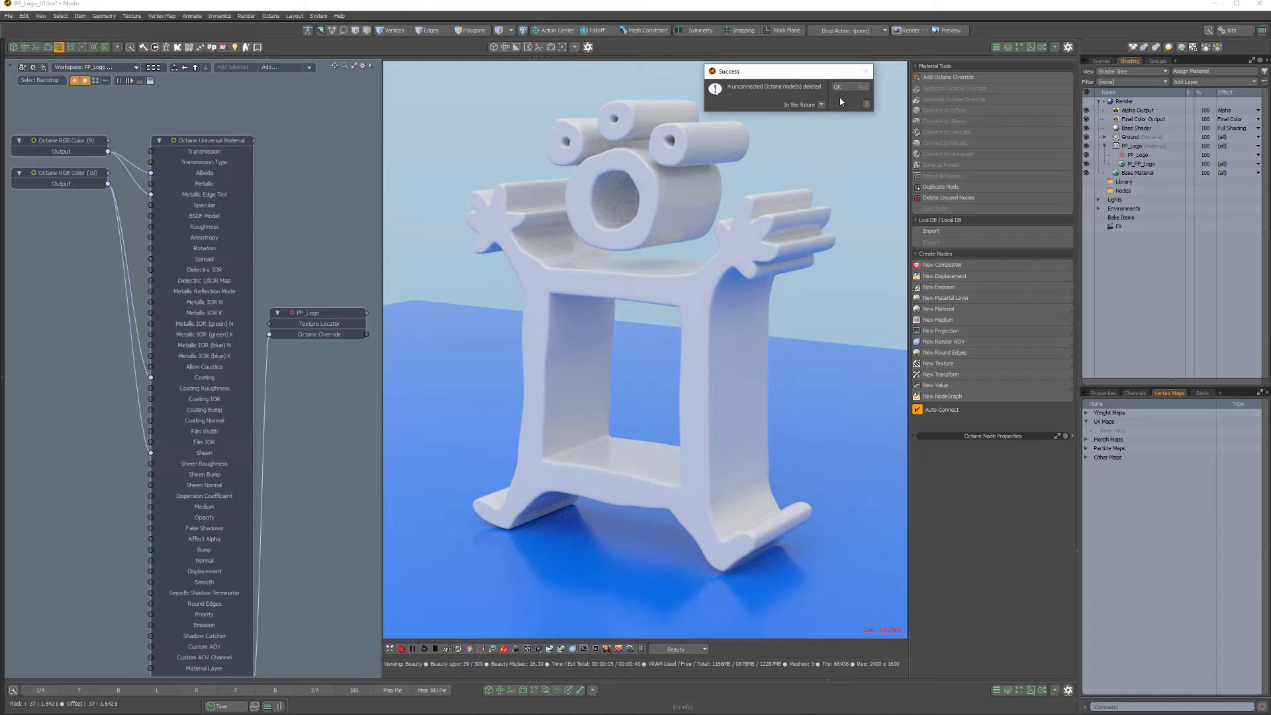
click(838, 87)
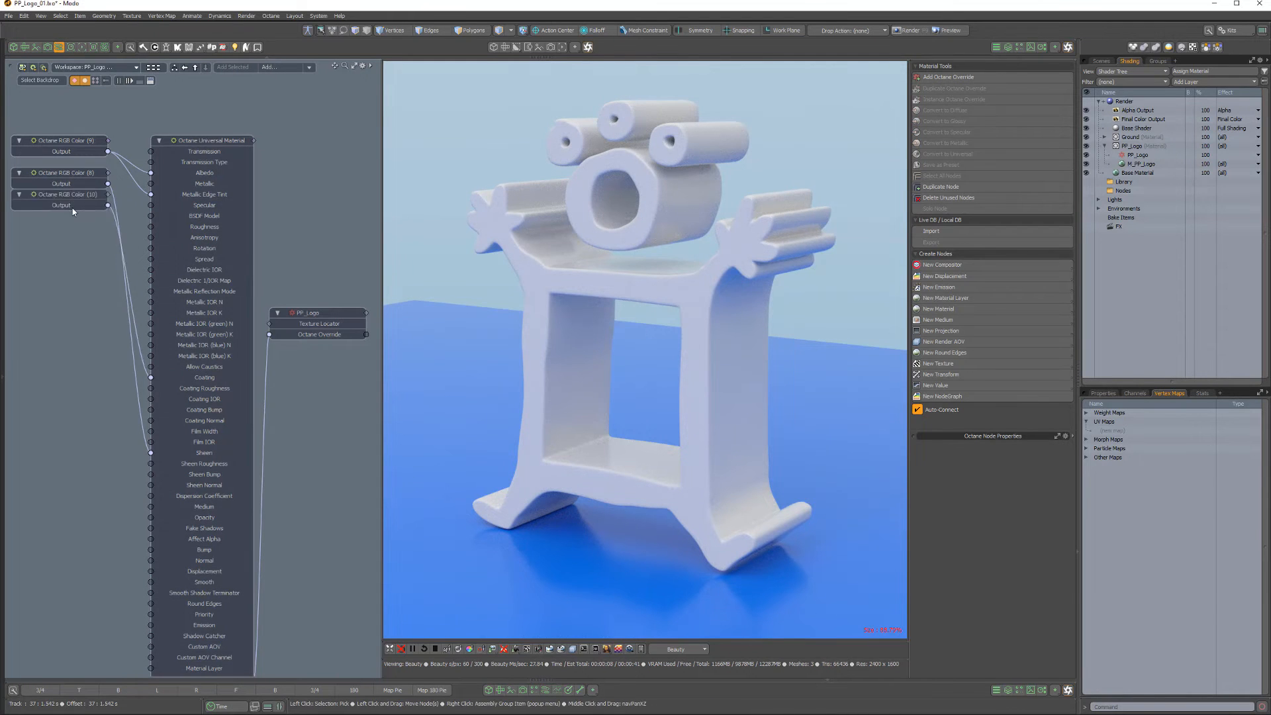